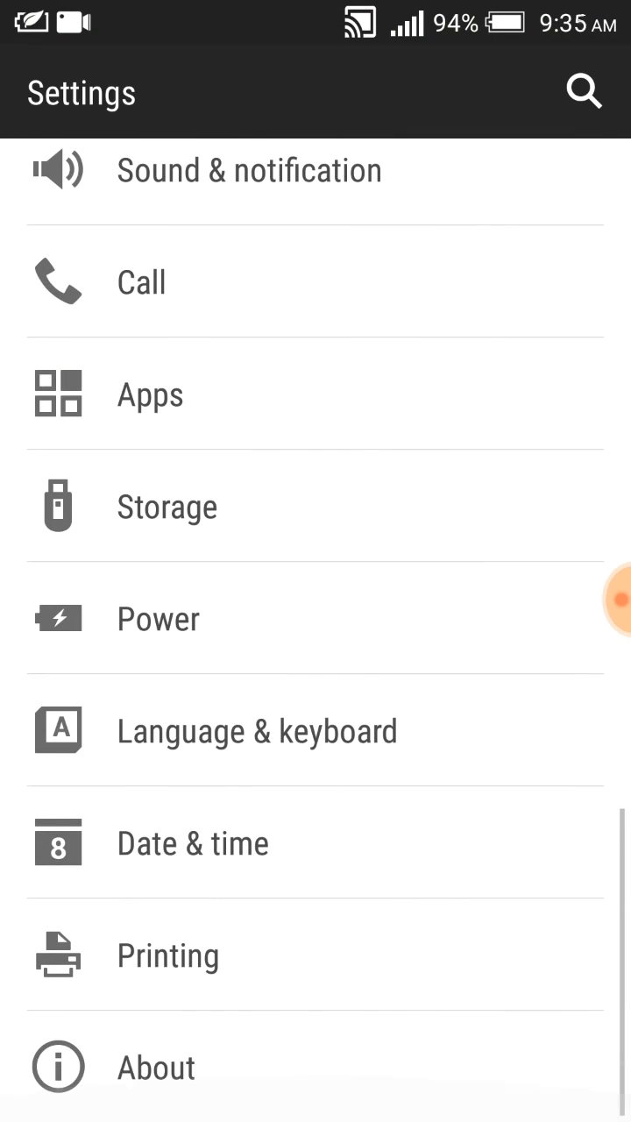
Show the About > Network details with operator, signal strength in dBm, network type and service state
left_click(156, 1067)
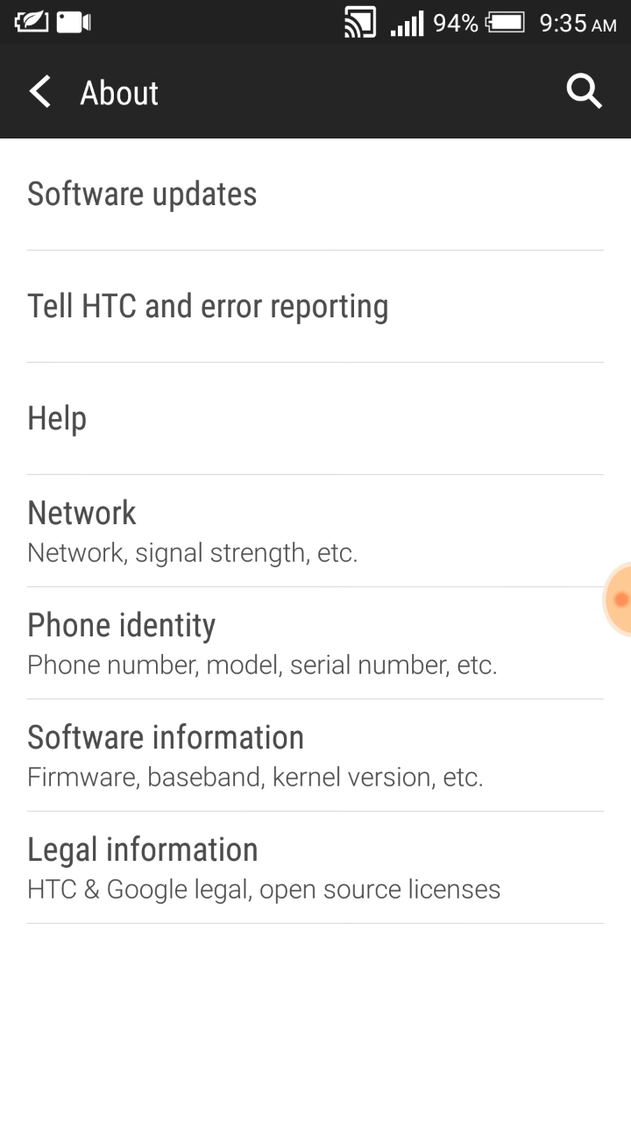
left_click(81, 536)
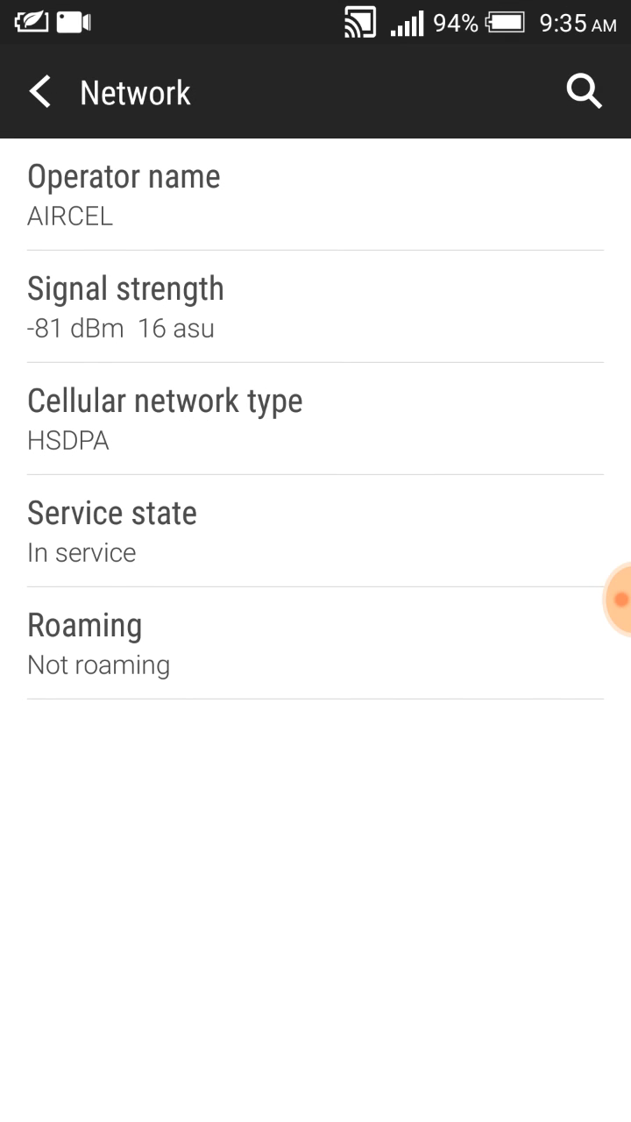